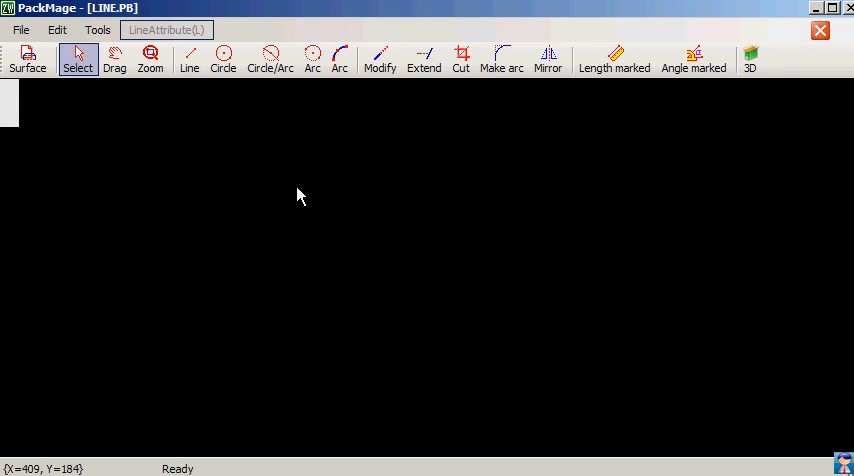
# Step: Draw a three-segment zigzag polyline with the Line tool, then return to Select
pyautogui.click(188, 56)
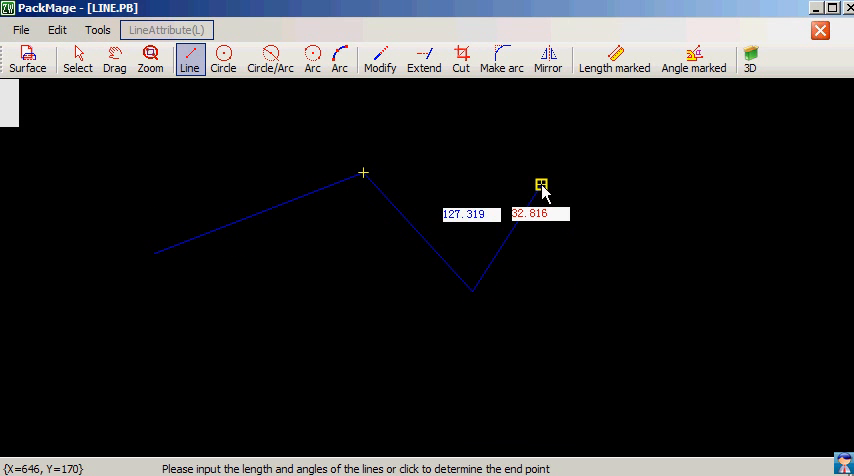
pyautogui.click(540, 184)
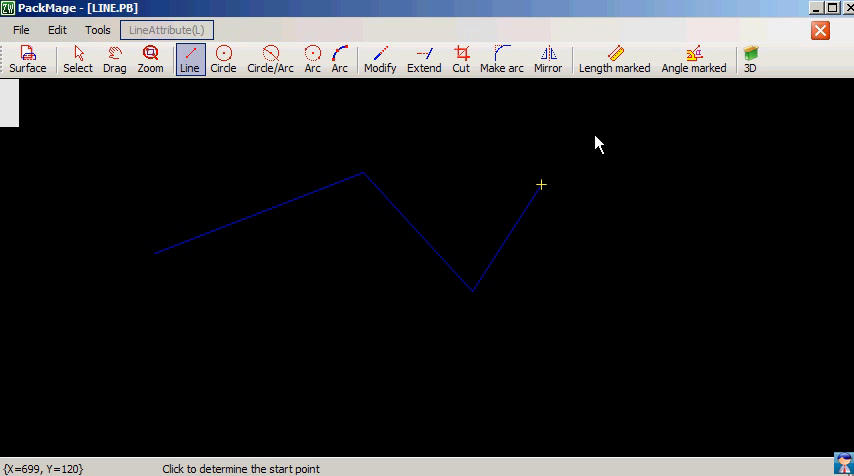
pyautogui.moveTo(158, 132)
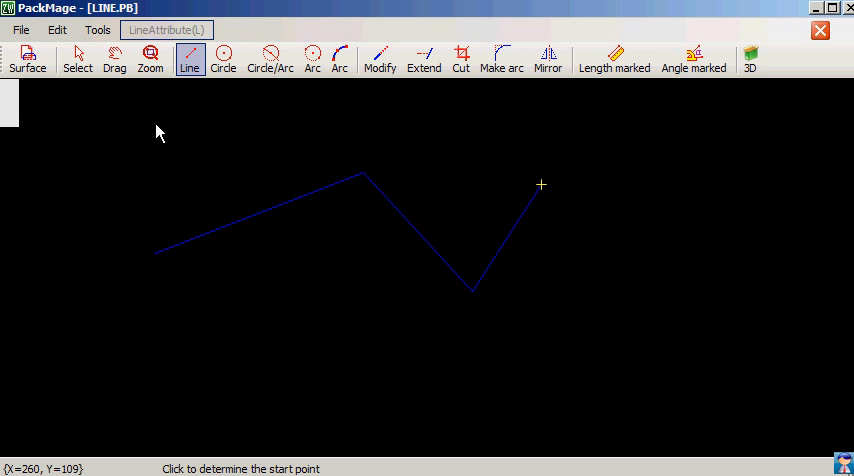
pyautogui.click(76, 58)
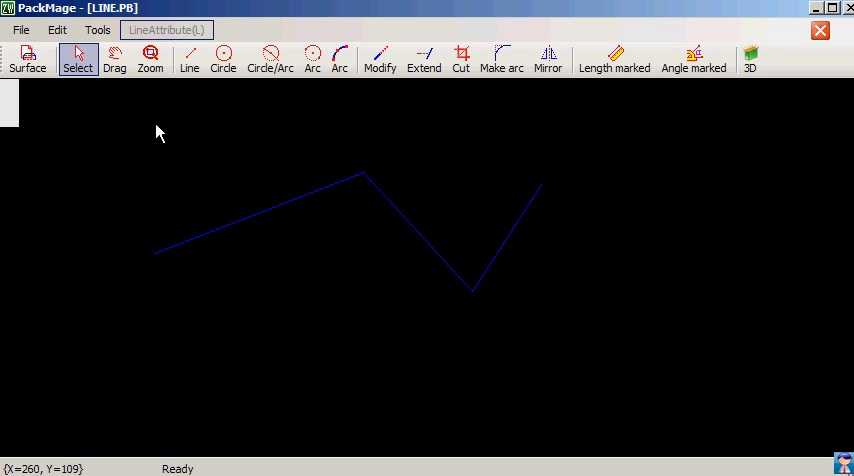
# Step: Draw a horizontal segment followed by a slanted segment of set length and angle, replacing the zigzag
pyautogui.click(188, 58)
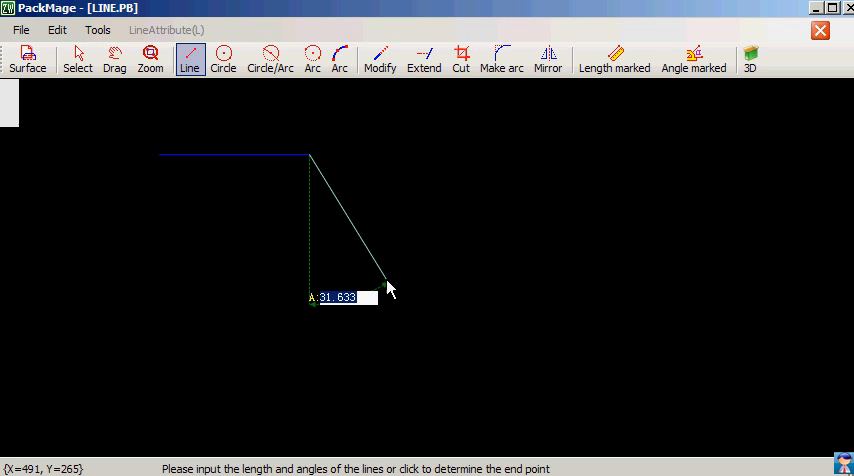
pyautogui.click(388, 288)
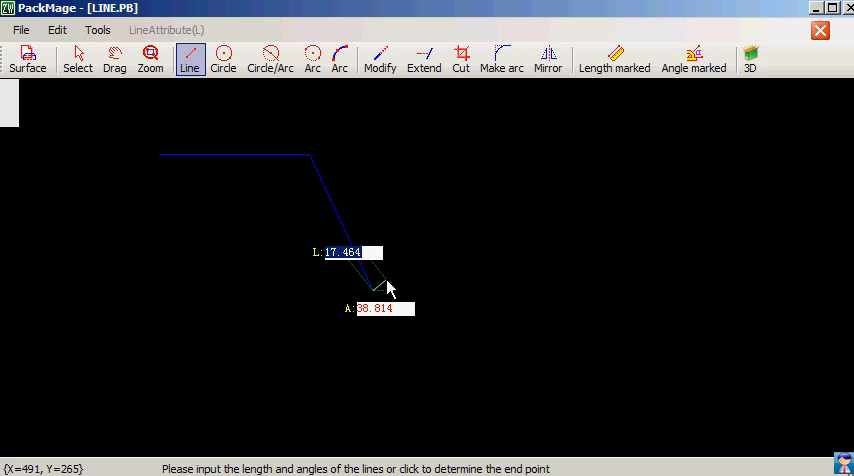
pyautogui.click(388, 288)
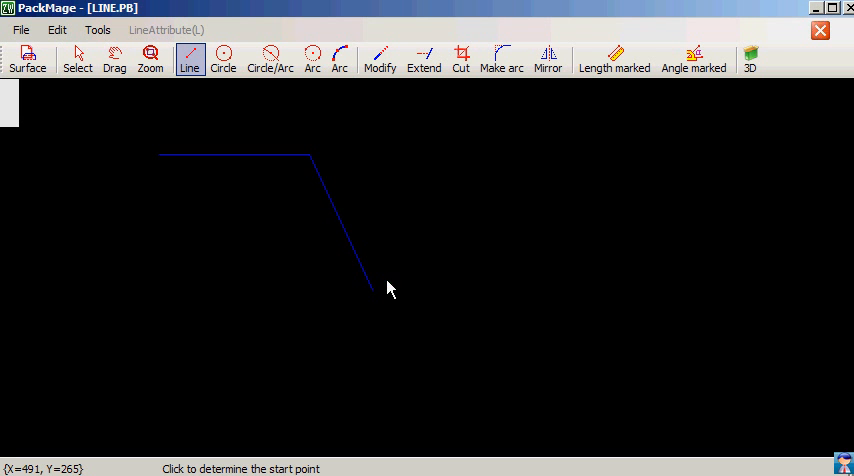
pyautogui.moveTo(420, 248)
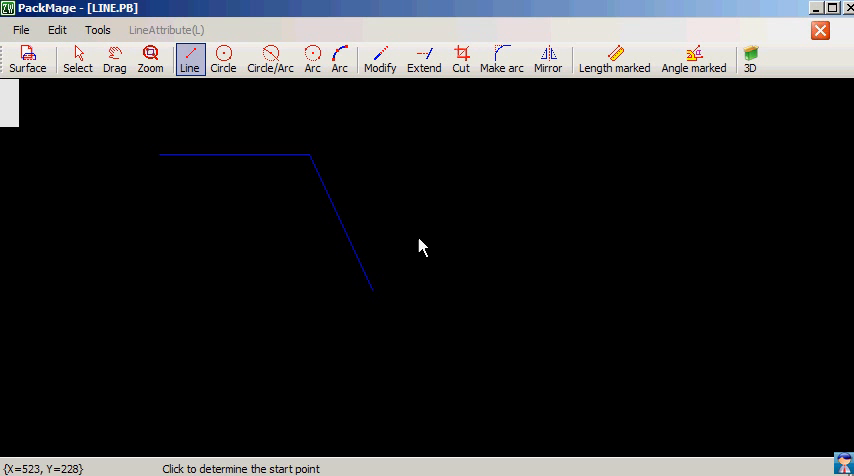
pyautogui.click(76, 58)
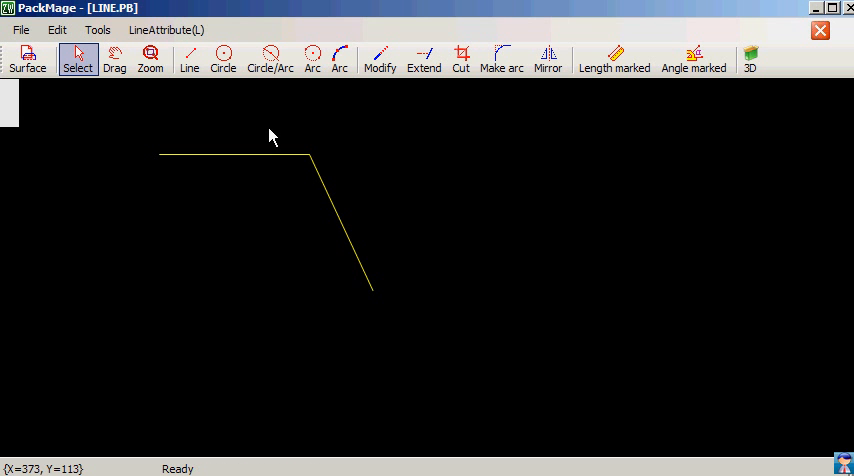
# Step: Draw a stepped polyline with F8 orthogonal runs of 20 and 60, ending in a slanted drop
pyautogui.click(188, 58)
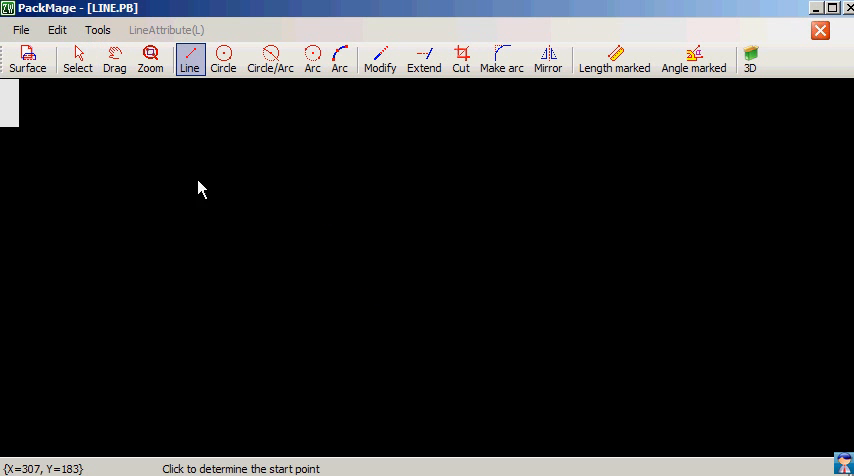
pyautogui.moveTo(148, 174)
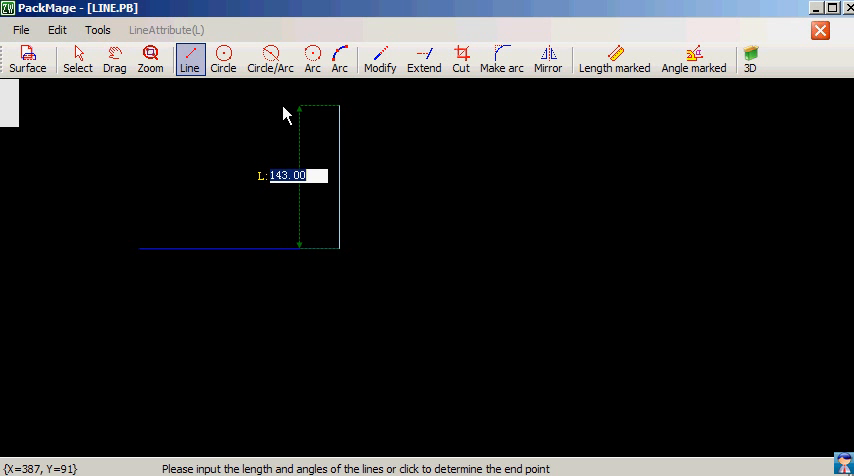
pyautogui.write('20')
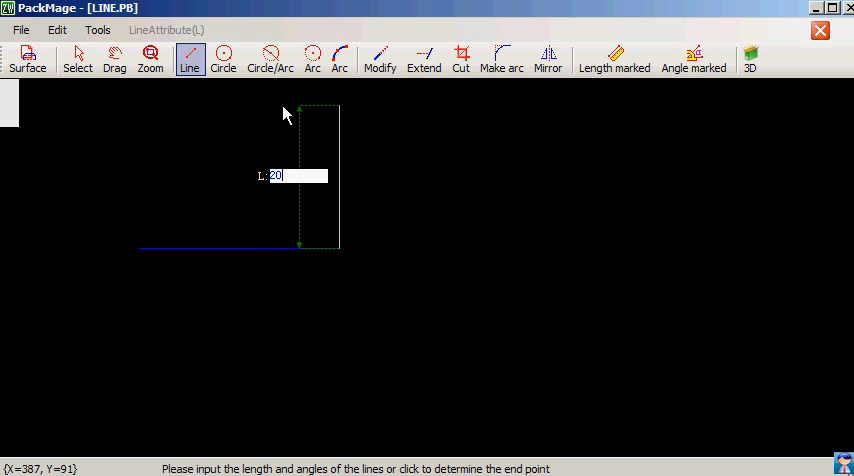
pyautogui.write('60')
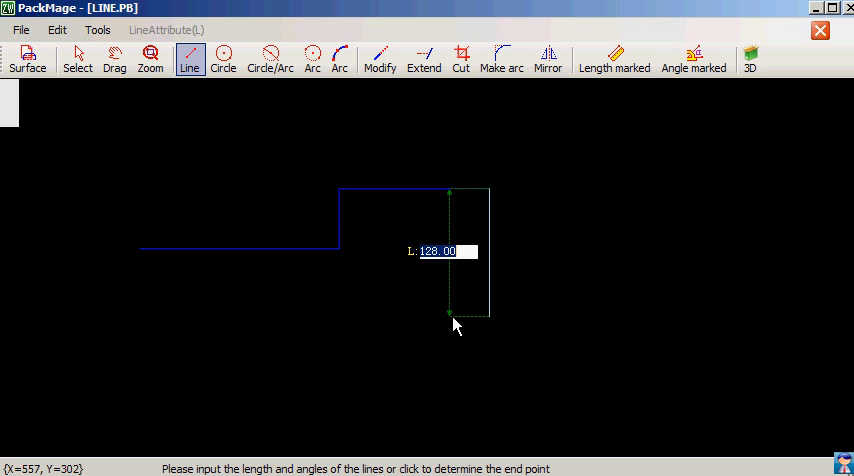
pyautogui.moveTo(516, 284)
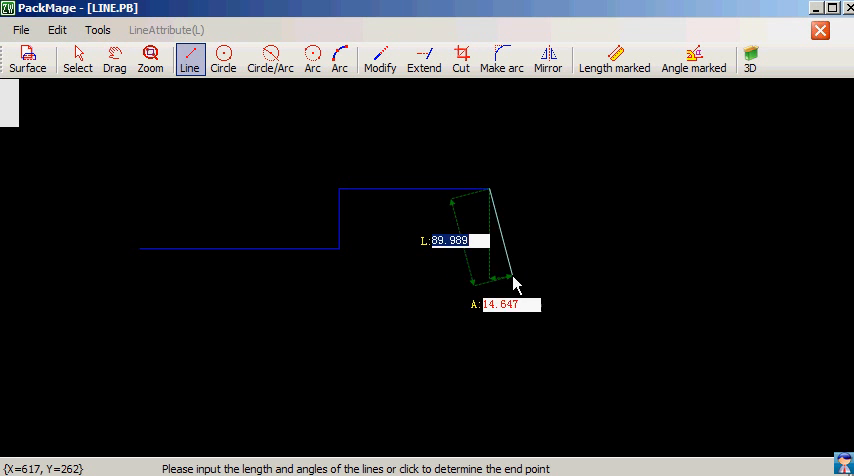
pyautogui.moveTo(530, 278)
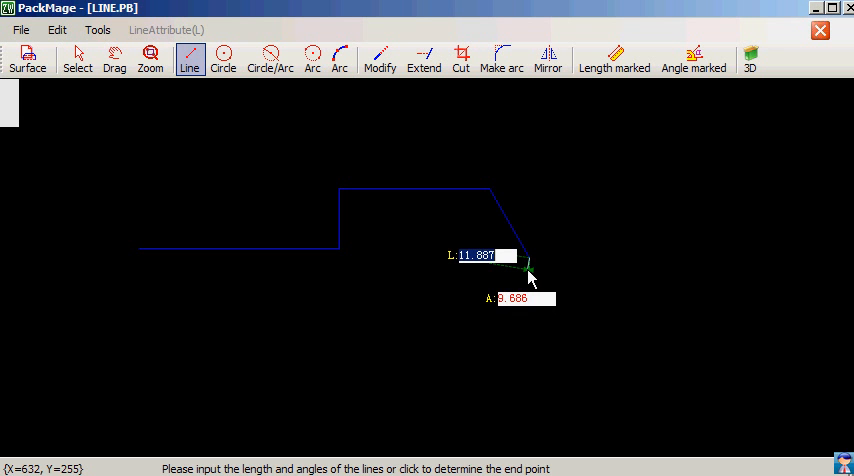
pyautogui.click(522, 262)
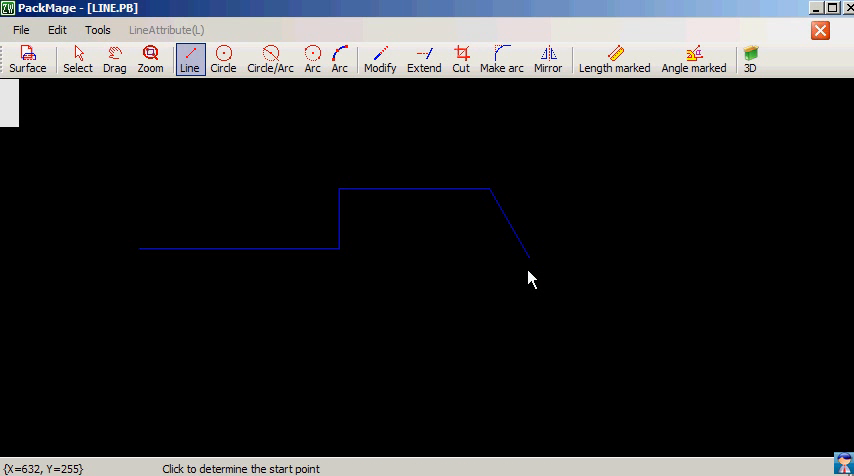
pyautogui.click(76, 58)
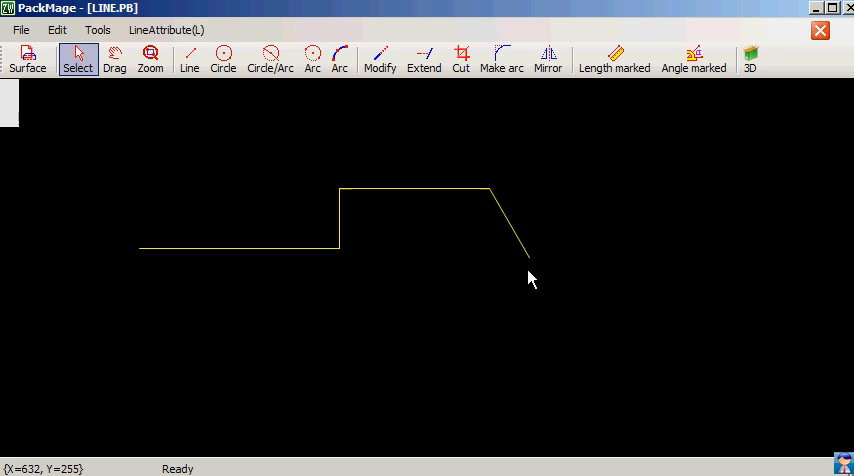
# Step: Begin a new polyline with a long horizontal line on the cleared canvas
pyautogui.click(188, 56)
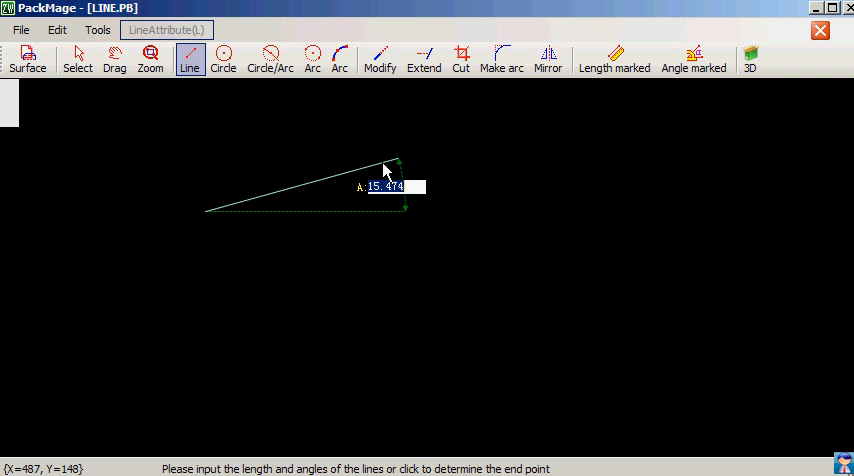
pyautogui.moveTo(244, 302)
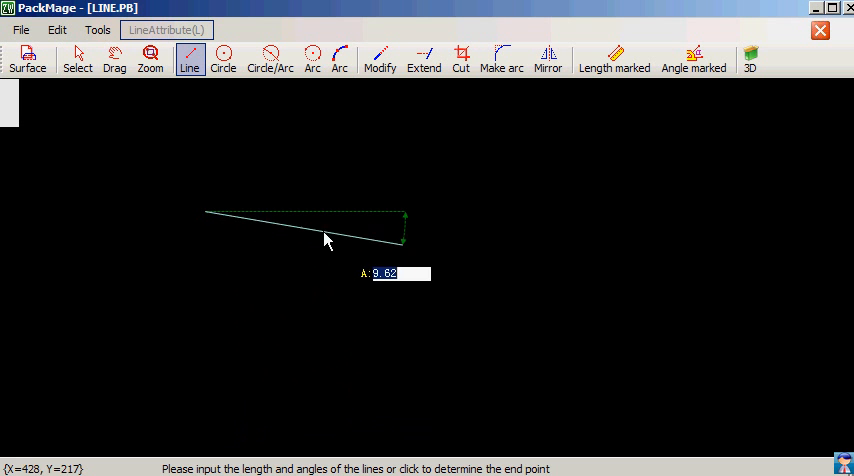
pyautogui.moveTo(330, 256)
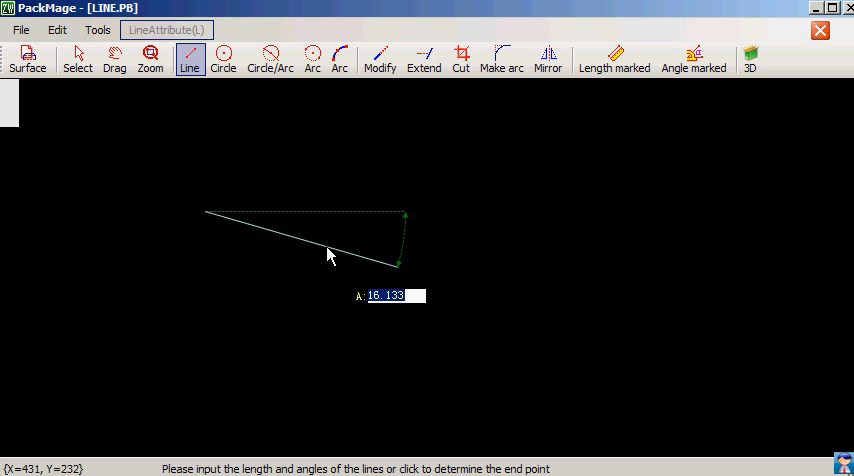